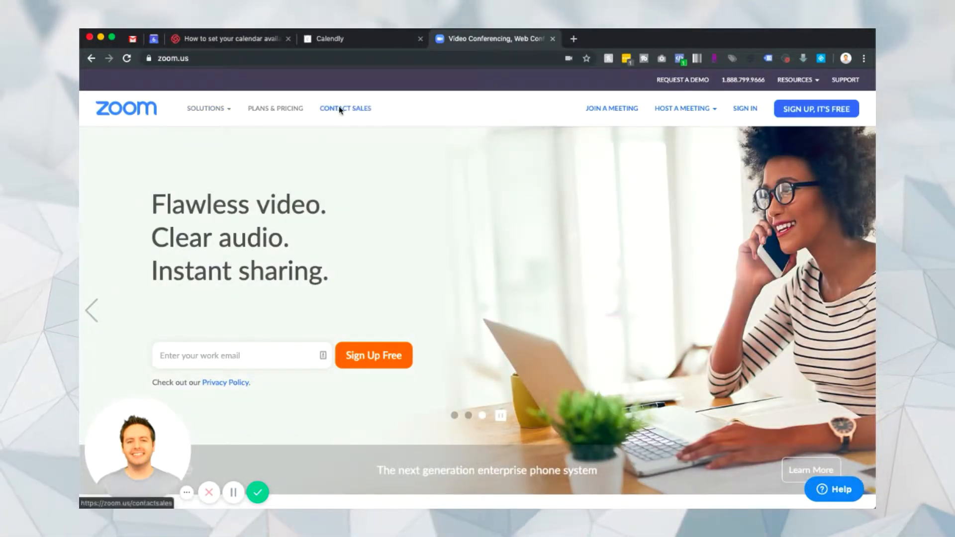
pyautogui.moveTo(834, 118)
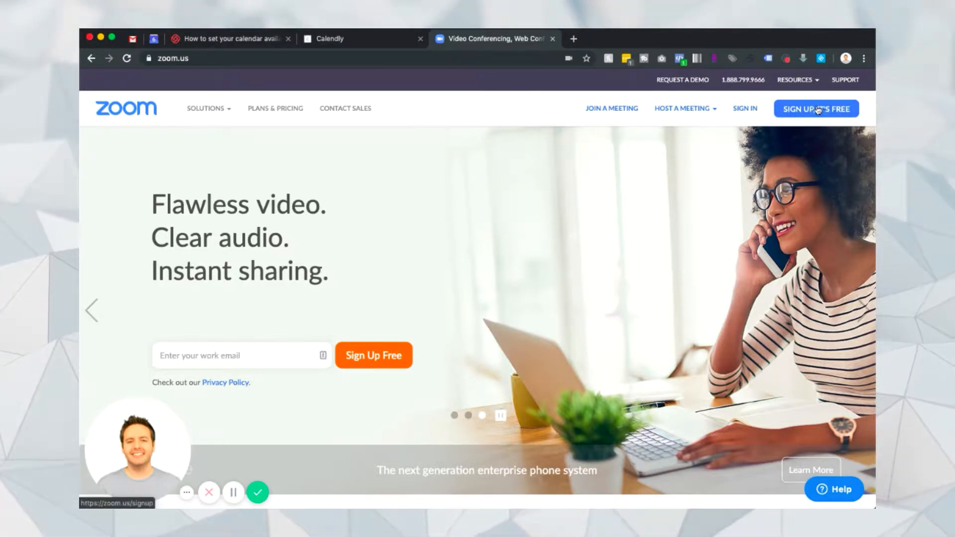
pyautogui.moveTo(463, 56)
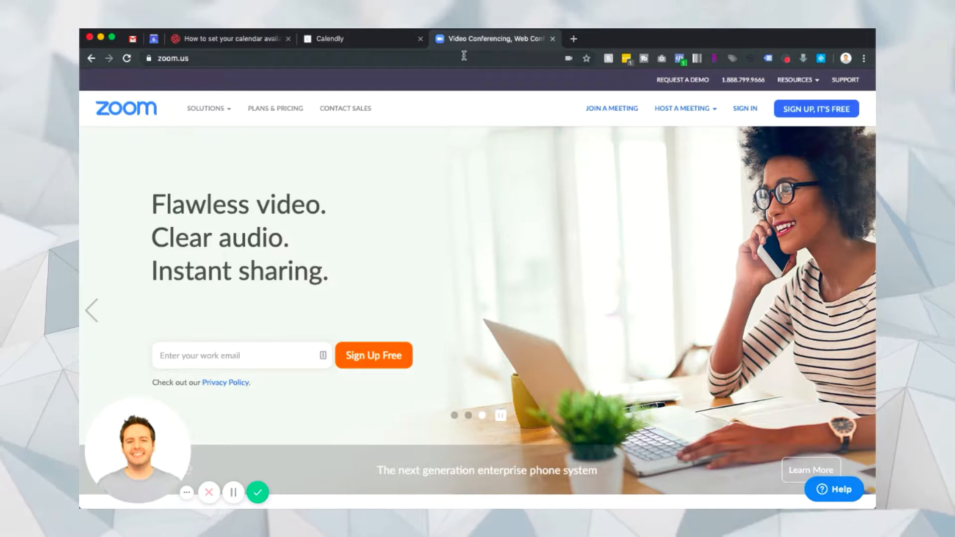
# Switch to the Calendly editor for the 1to1 Consultation (30 Mins) one-on-one event
pyautogui.click(339, 39)
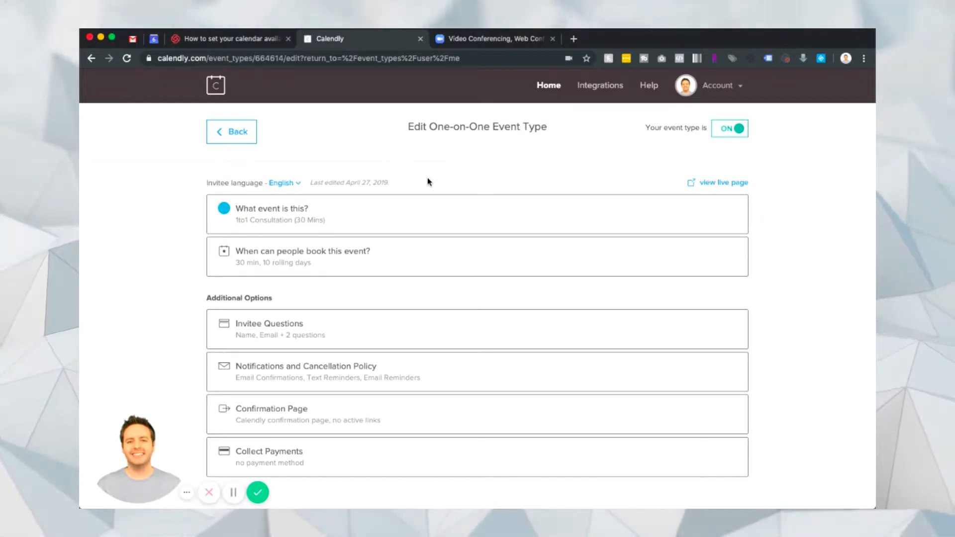
pyautogui.moveTo(355, 200)
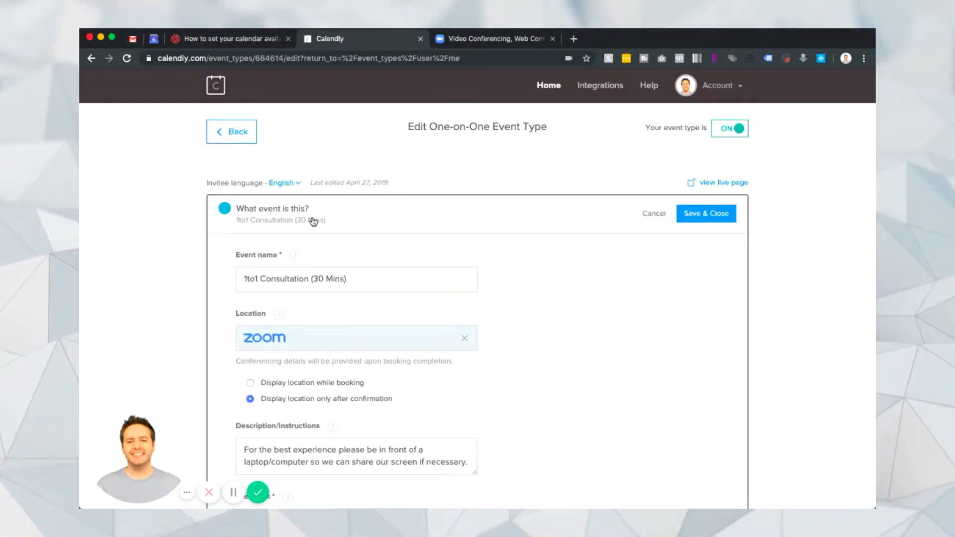
# Clear the Location field and re-select Zoom as the event location (done twice)
pyautogui.scroll(-3)
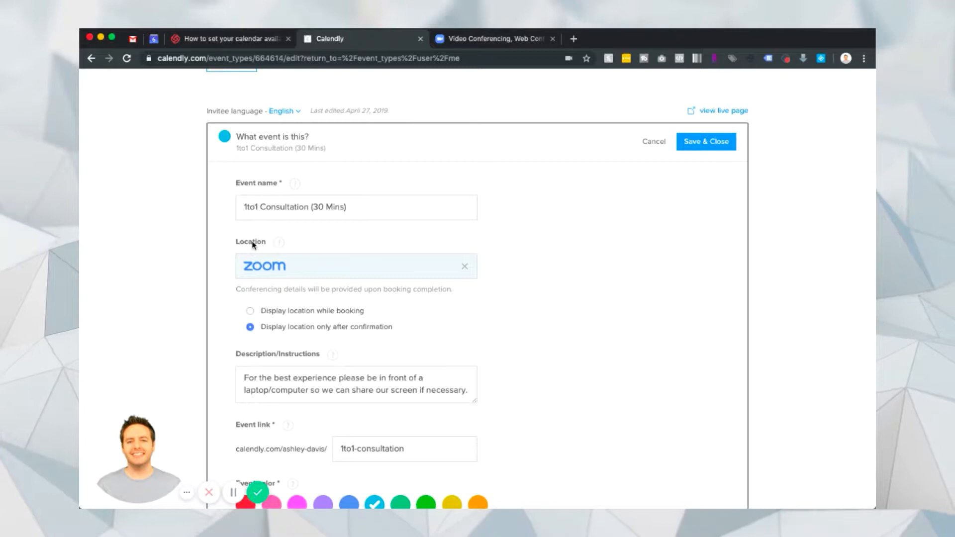
pyautogui.click(465, 267)
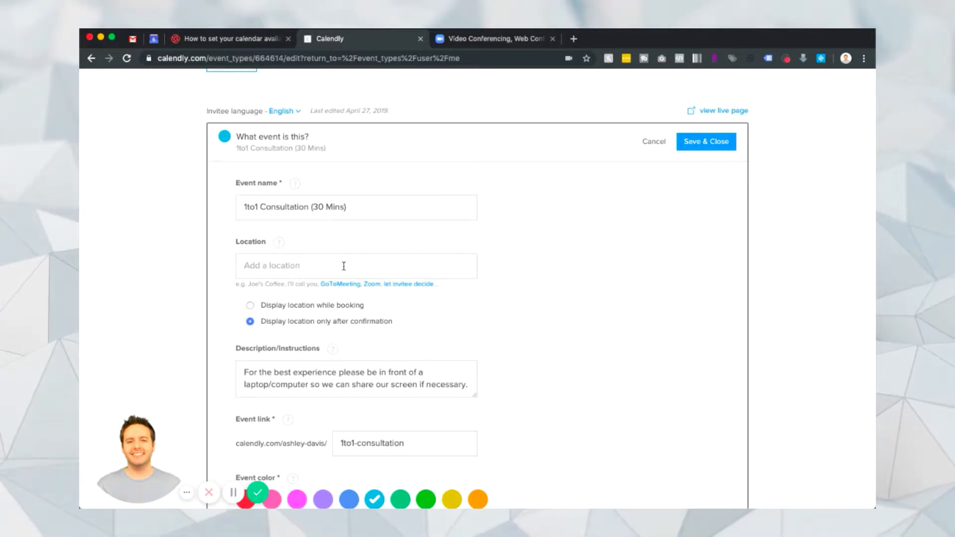
pyautogui.moveTo(371, 284)
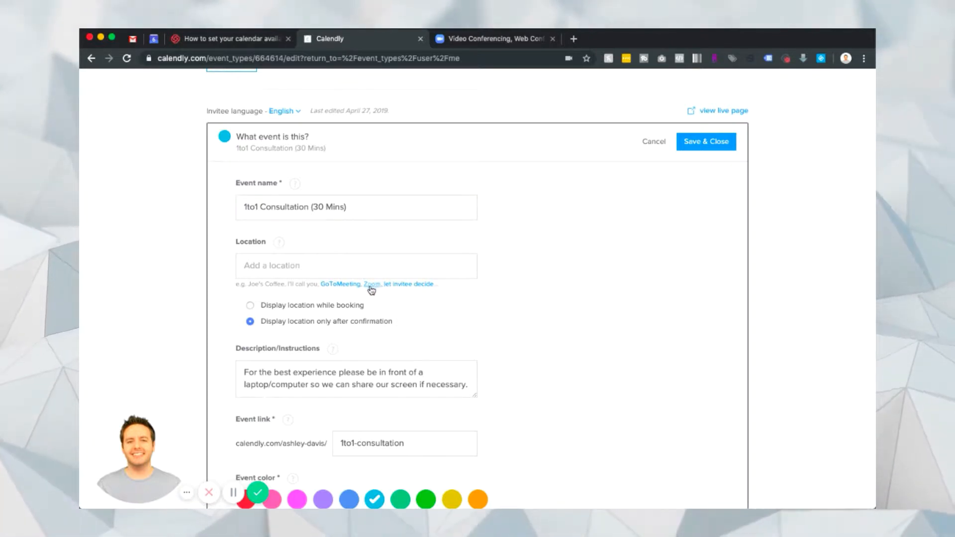
pyautogui.click(371, 284)
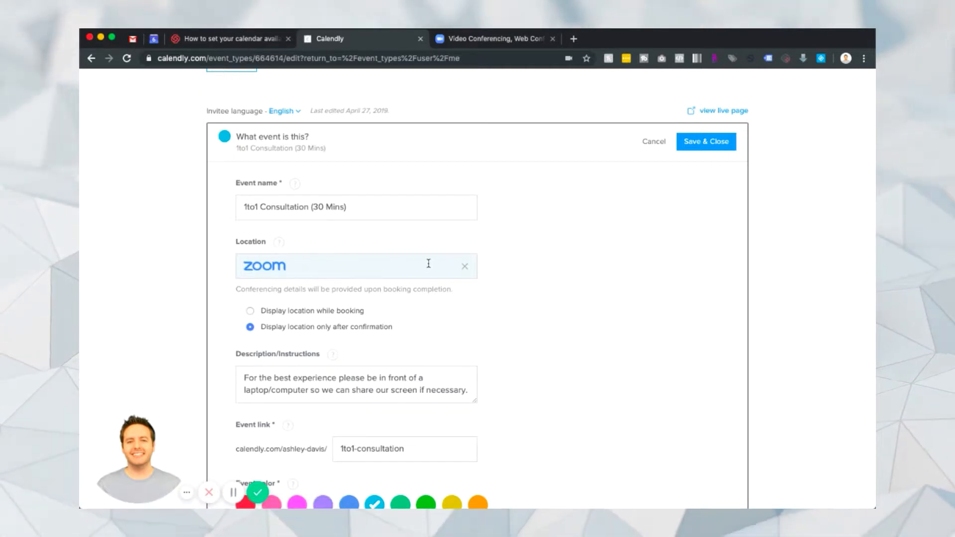
pyautogui.moveTo(322, 266)
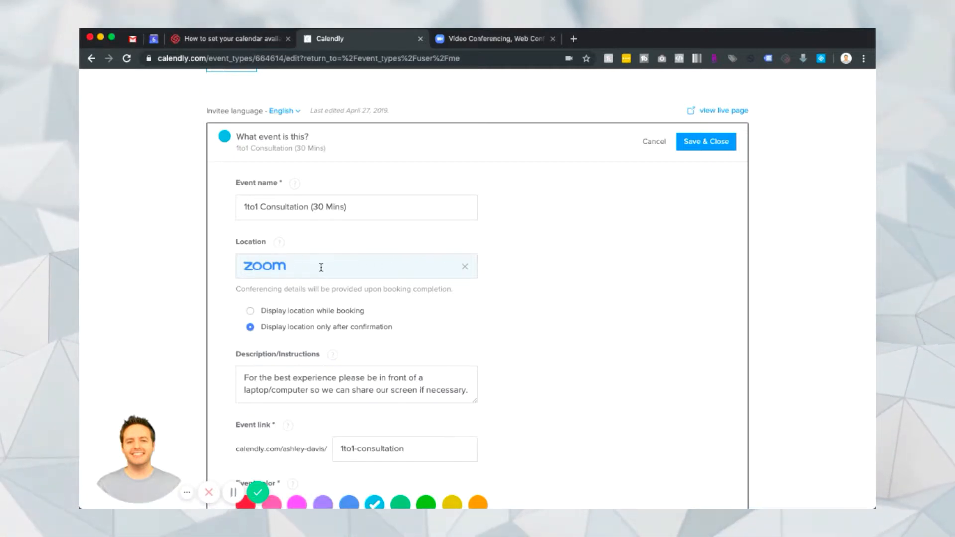
pyautogui.moveTo(376, 245)
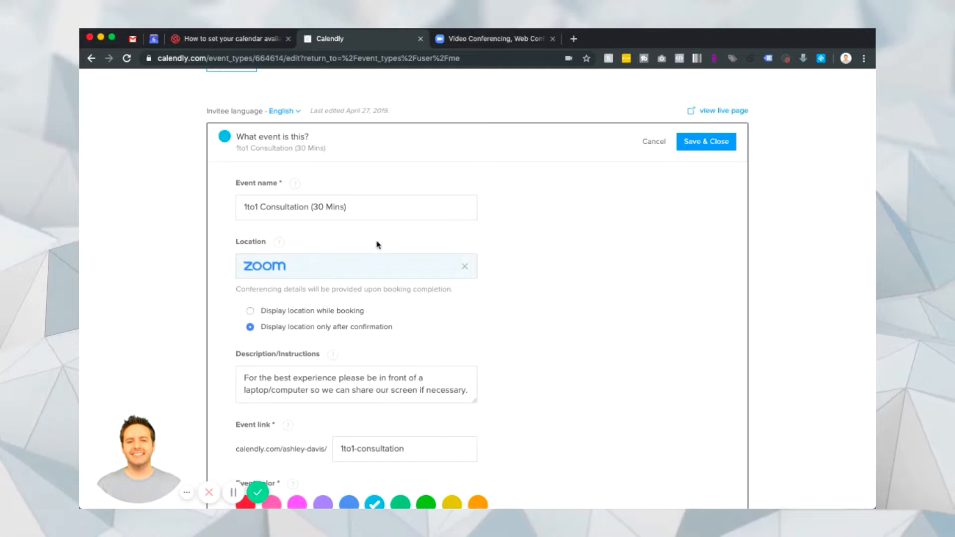
pyautogui.moveTo(393, 230)
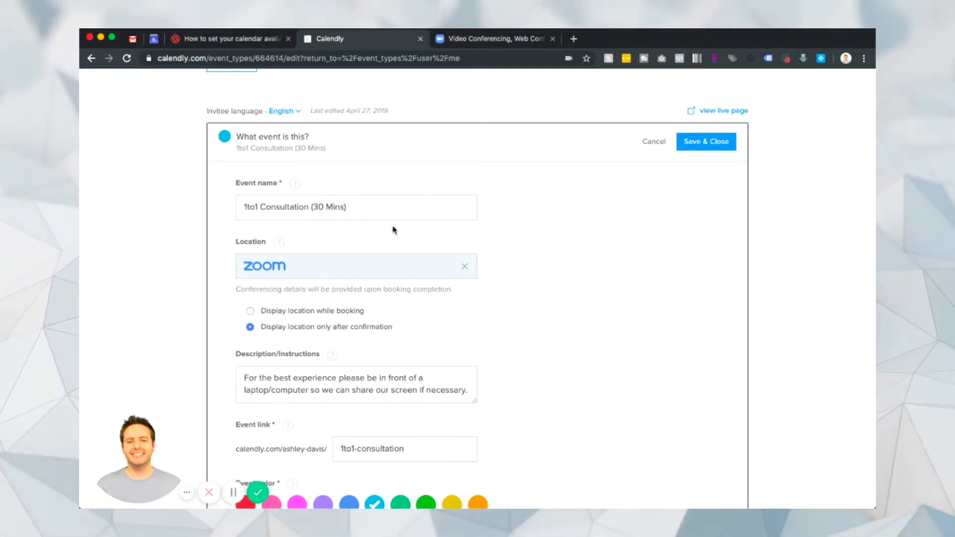
pyautogui.moveTo(341, 245)
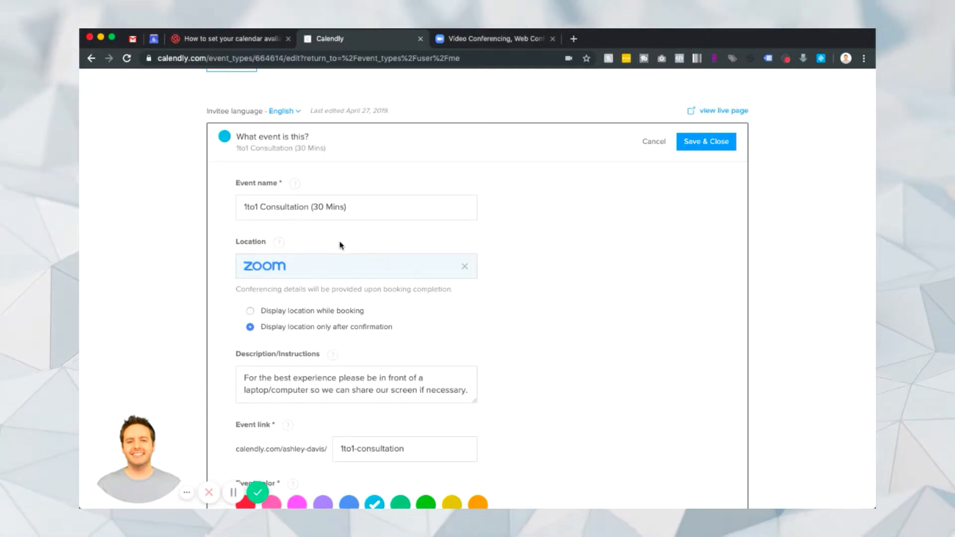
pyautogui.moveTo(360, 285)
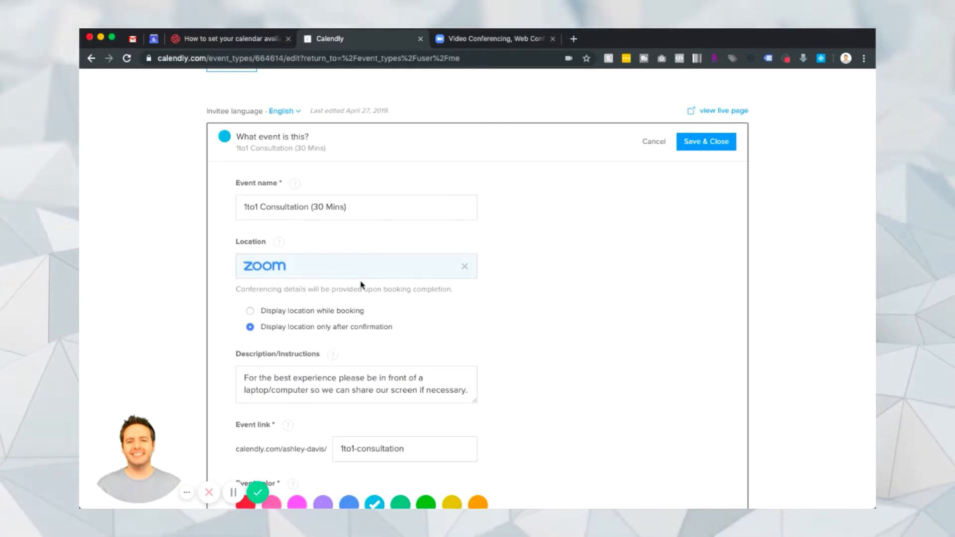
pyautogui.click(465, 267)
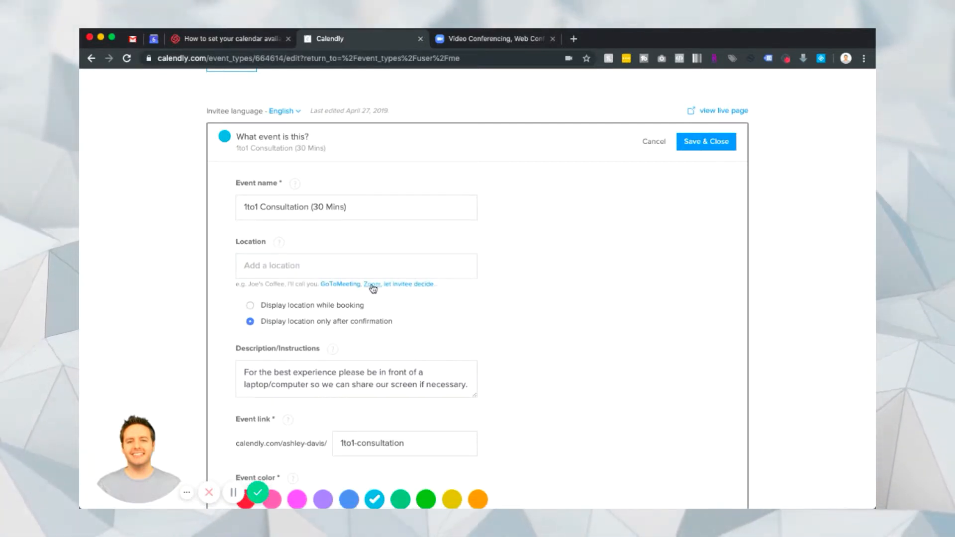
pyautogui.click(371, 284)
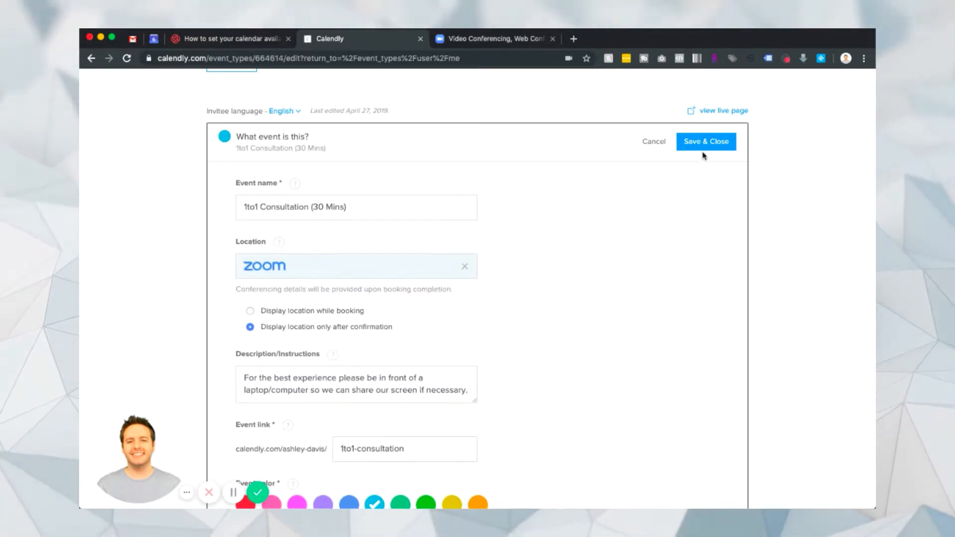
# Save and close the 1to1 Consultation event details
pyautogui.click(706, 141)
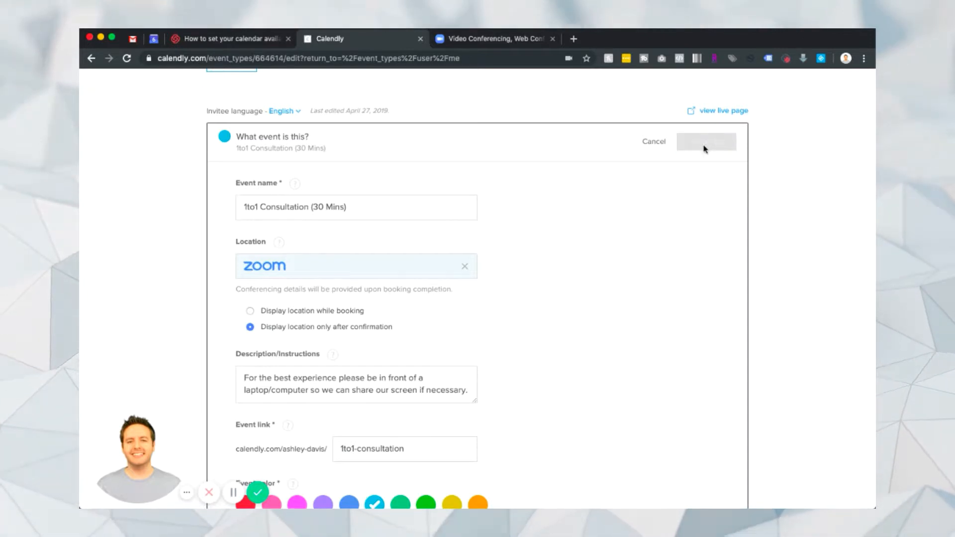
pyautogui.click(706, 142)
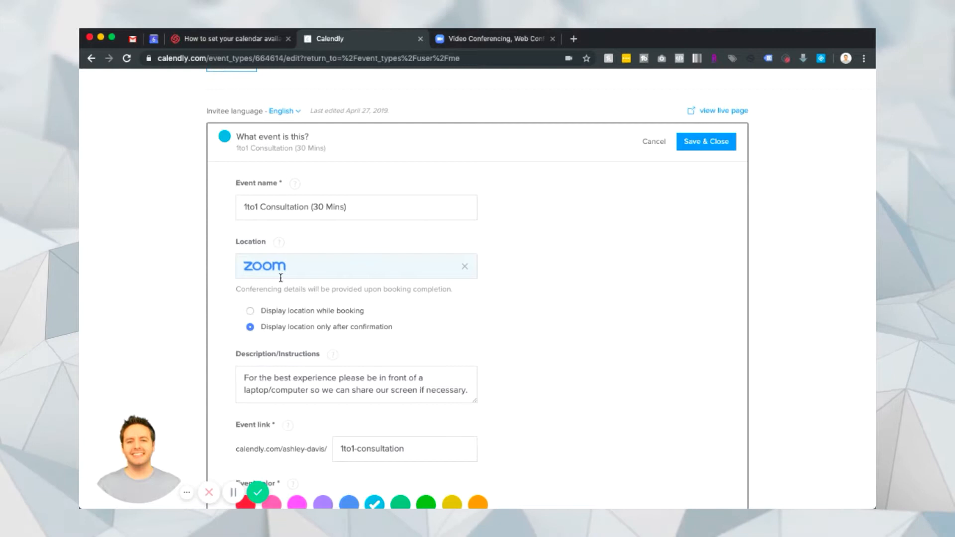
pyautogui.moveTo(291, 266)
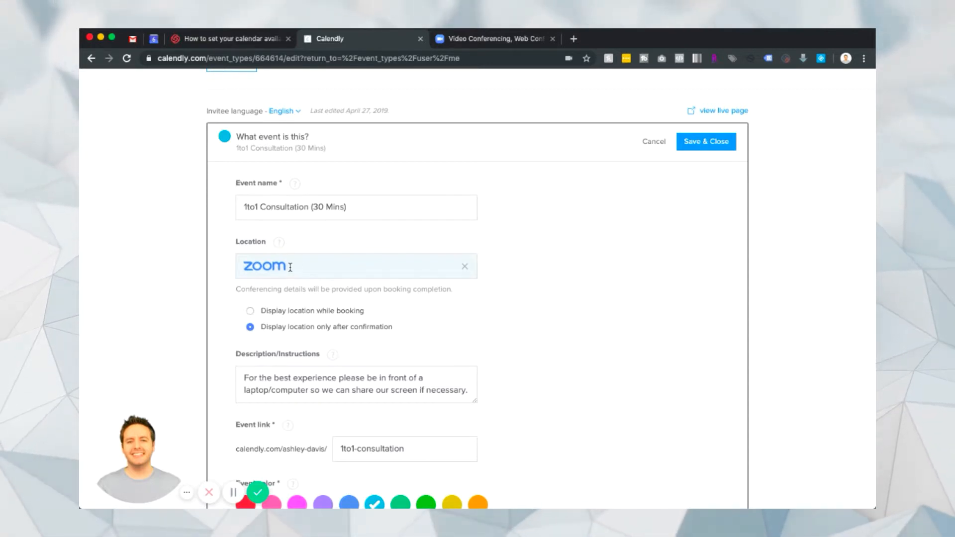
pyautogui.moveTo(369, 216)
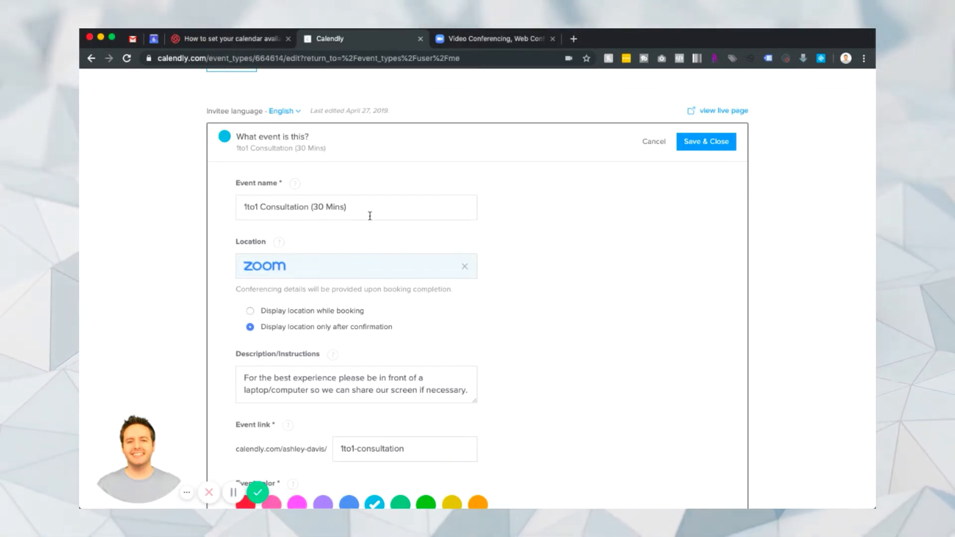
pyautogui.moveTo(339, 235)
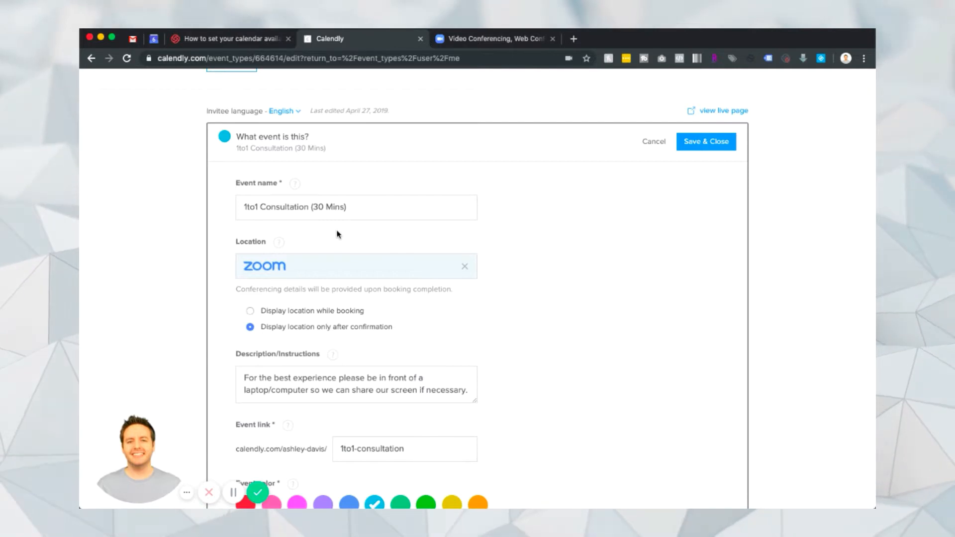